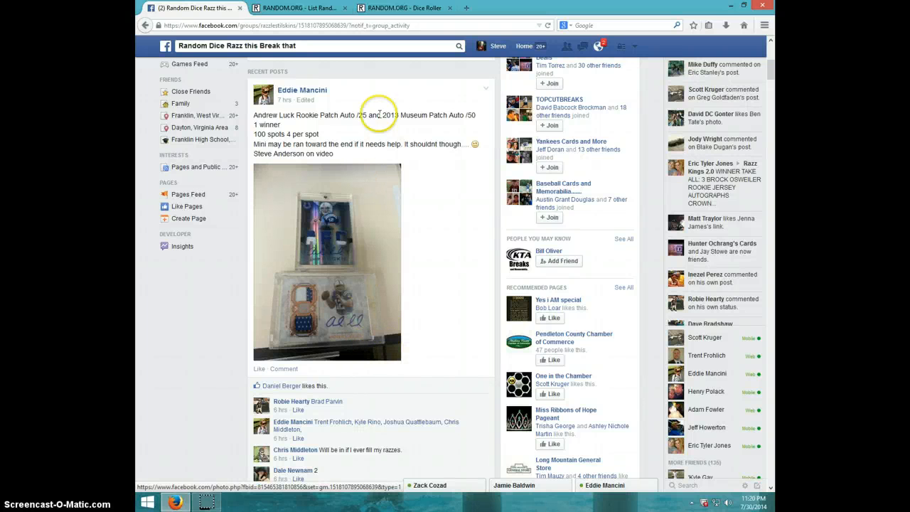
mouse_move(348, 259)
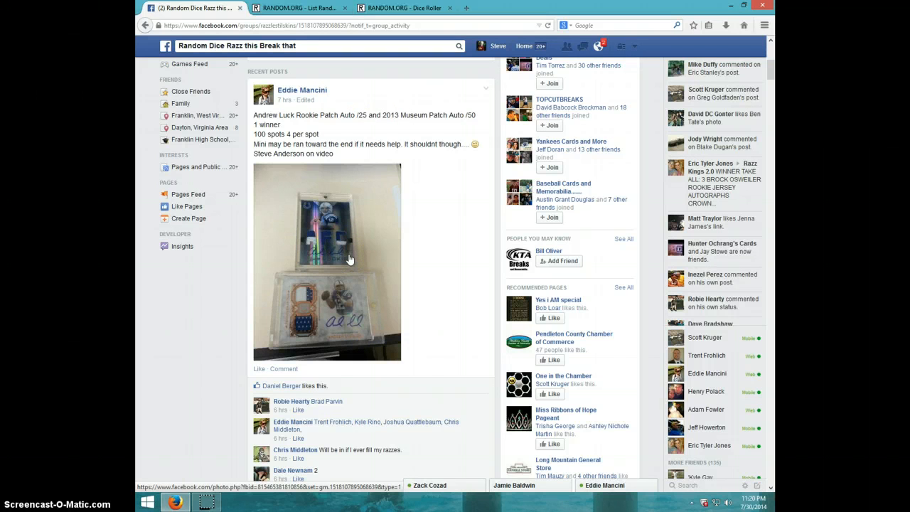
mouse_move(330, 242)
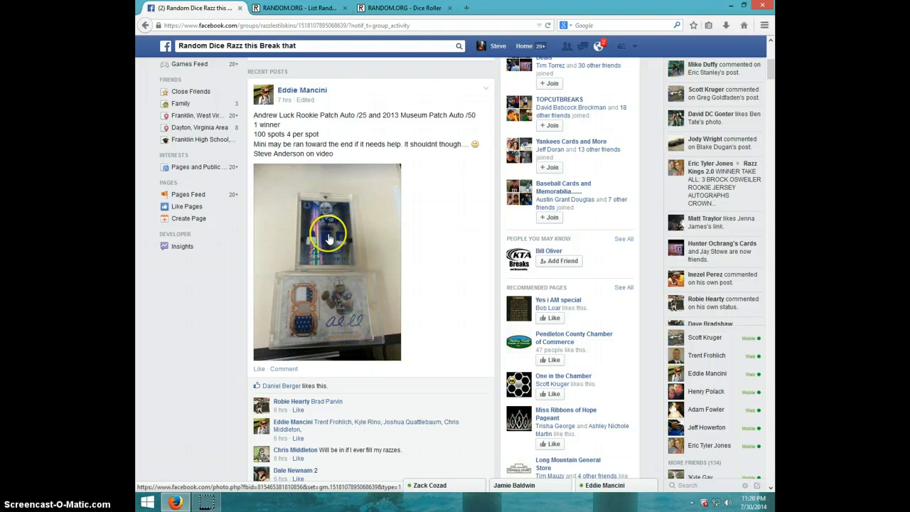
mouse_move(345, 323)
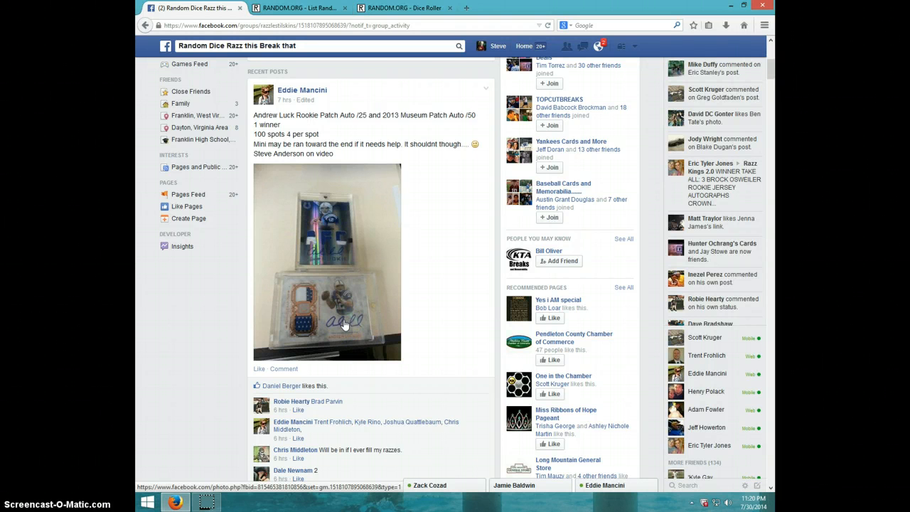
mouse_move(331, 286)
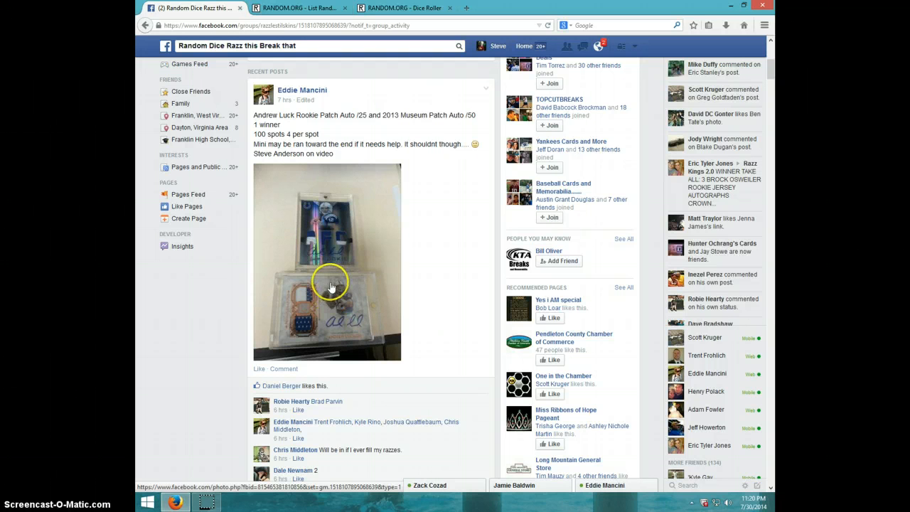
- Copy the 100-spot list from the Andrew Luck razz comments and scroll to the thread's end
scroll("down", 3)
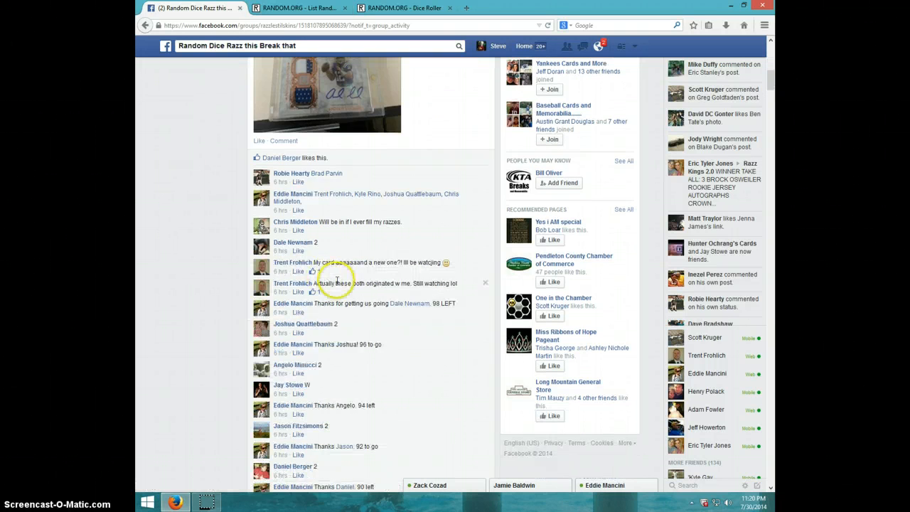
scroll("down", 3)
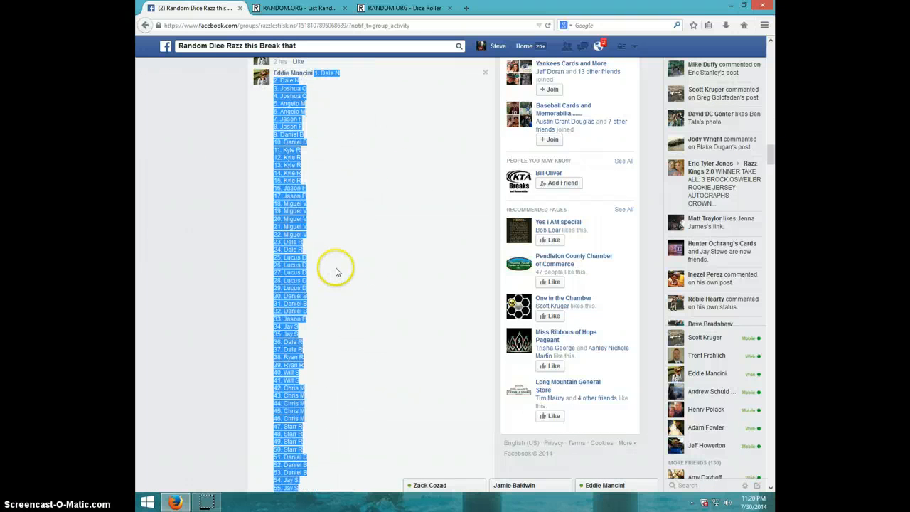
scroll("down", 3)
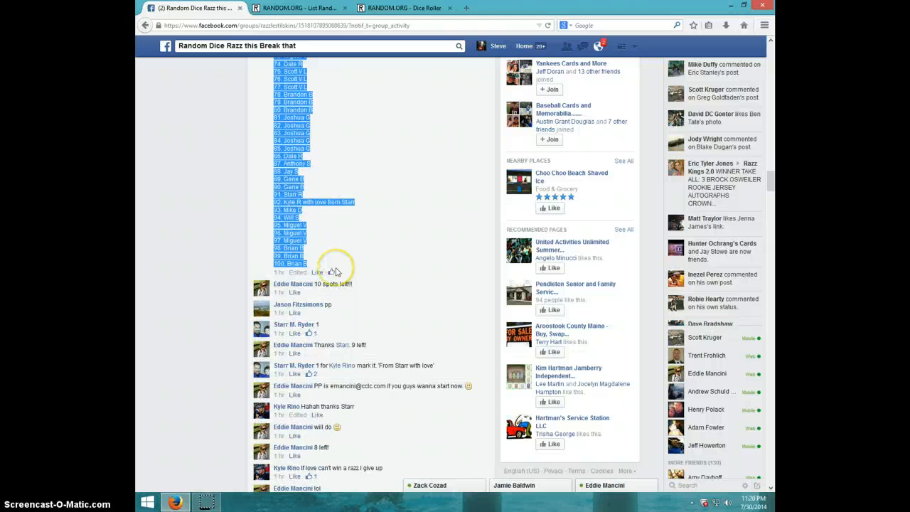
left_click(317, 272)
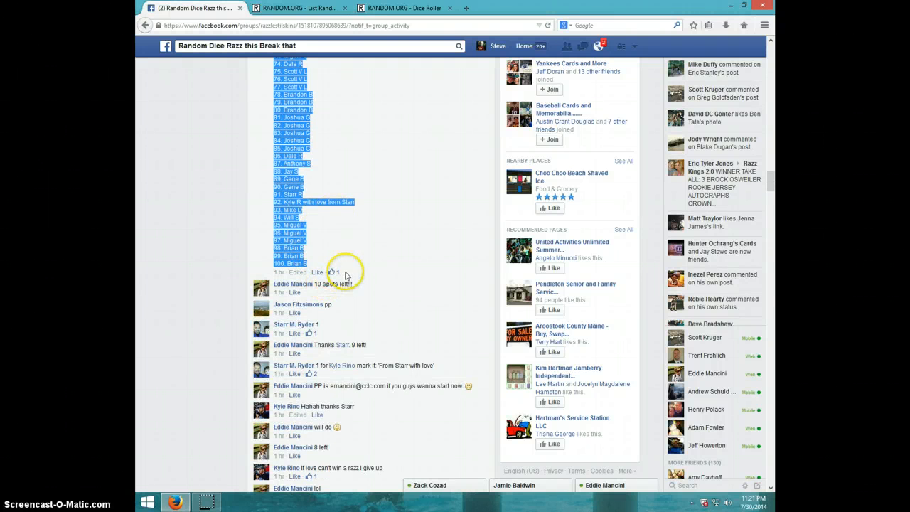
mouse_move(370, 290)
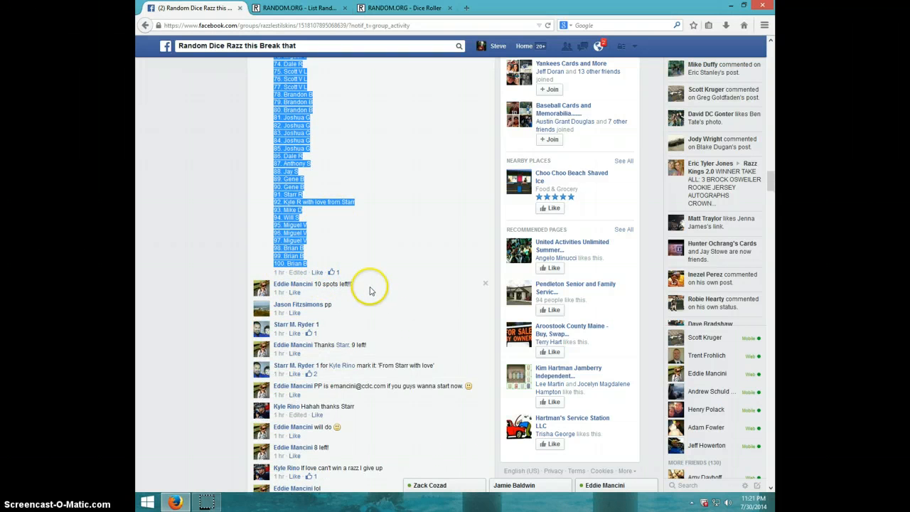
scroll("down", 3)
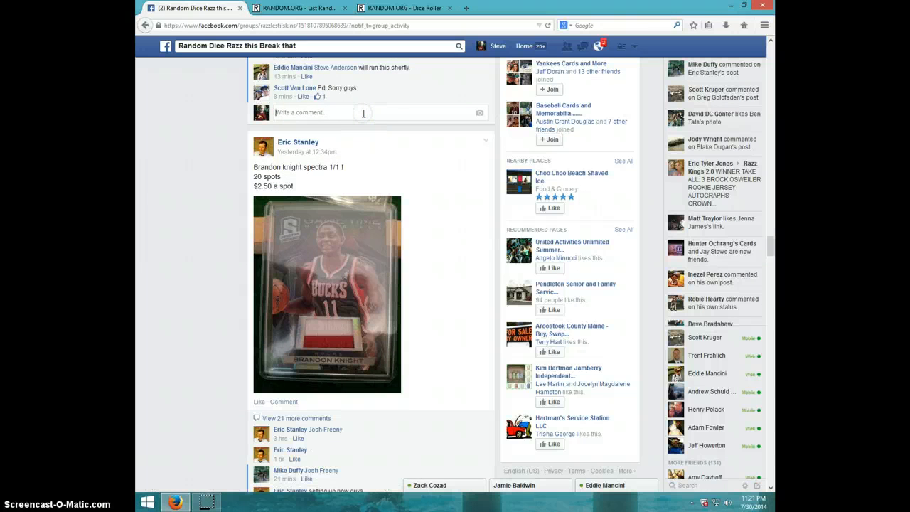
- Post a 'LIVE' comment at the end of the Andrew Luck razz thread
type("LIVE")
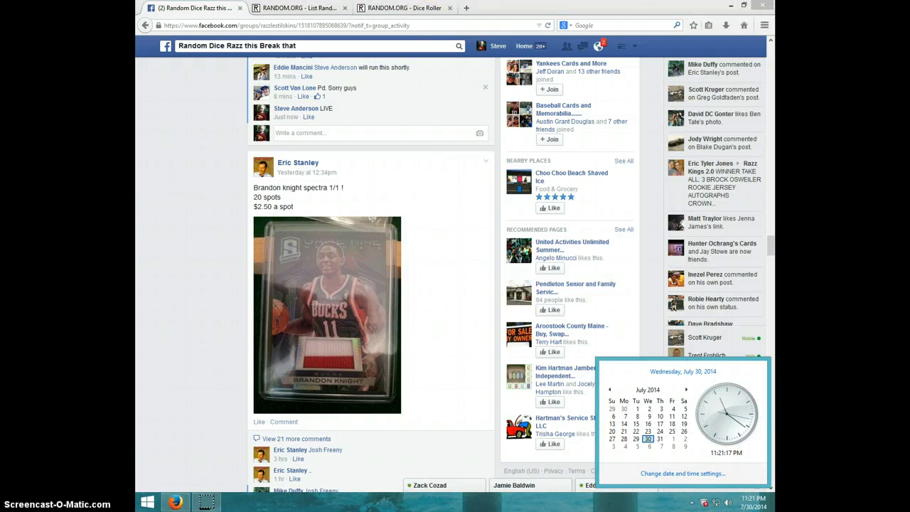
- Roll two dice on RANDOM.ORG for a 2 and a 3, then return to the List Randomizer
left_click(404, 8)
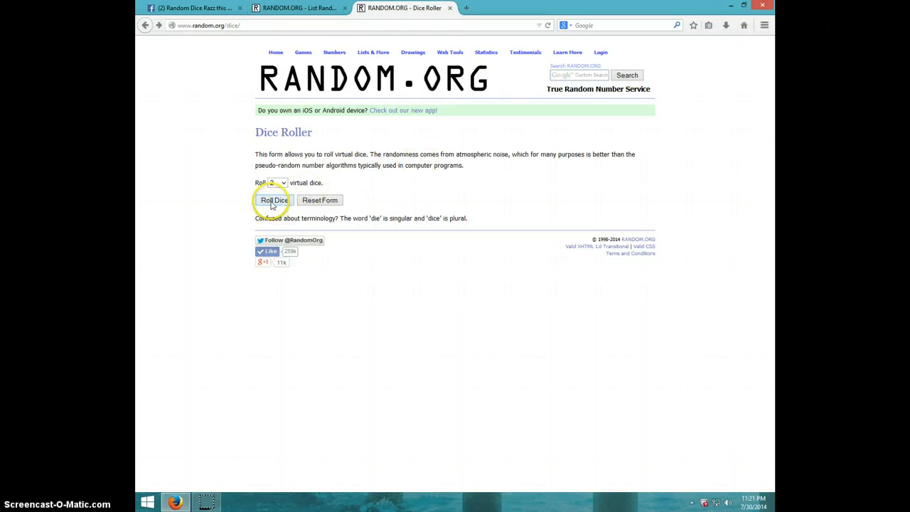
left_click(273, 200)
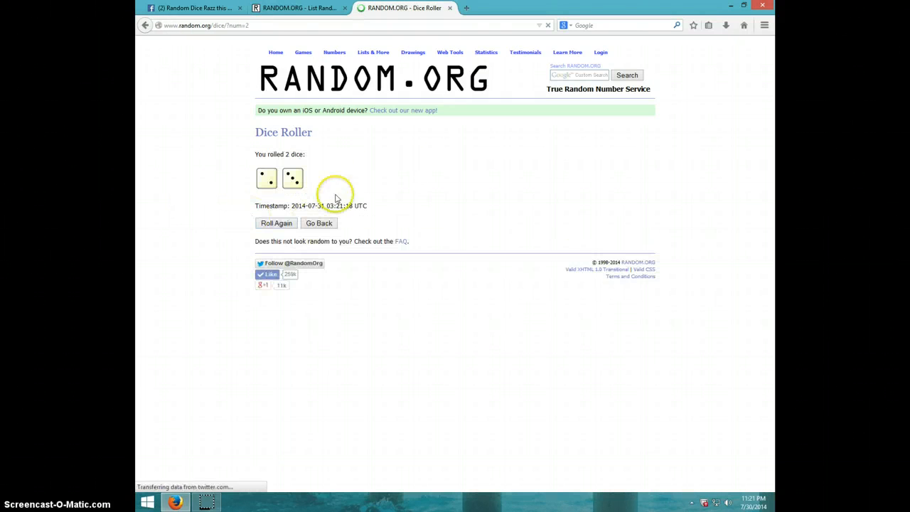
left_click(299, 8)
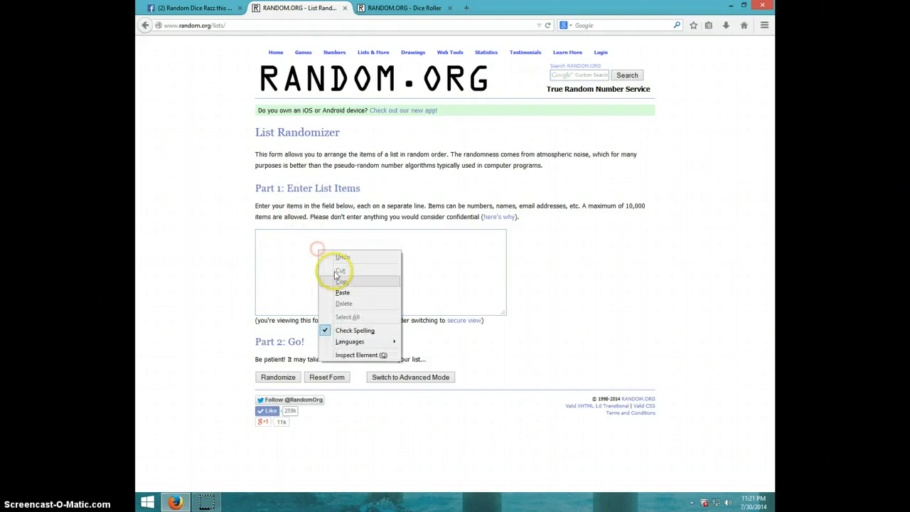
- Paste the 100 numbered razz spots into the list field and scroll through them
left_click(348, 299)
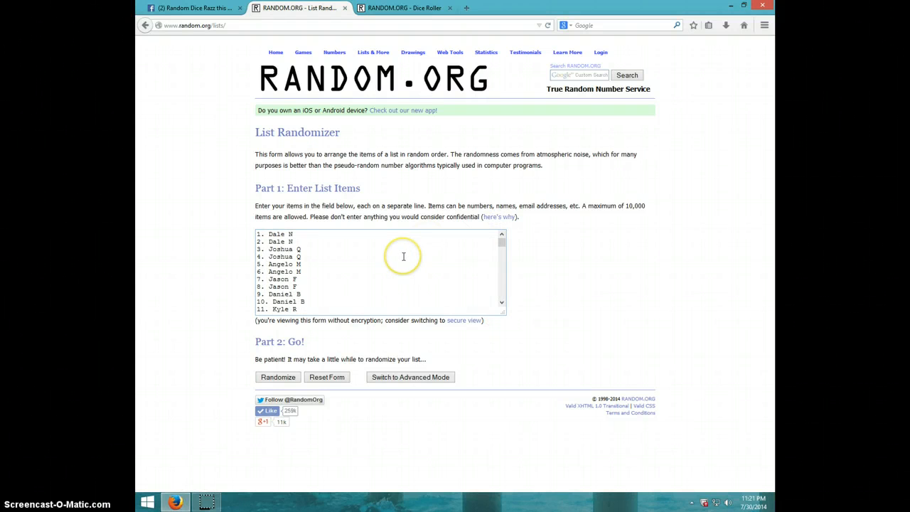
scroll("down", 3)
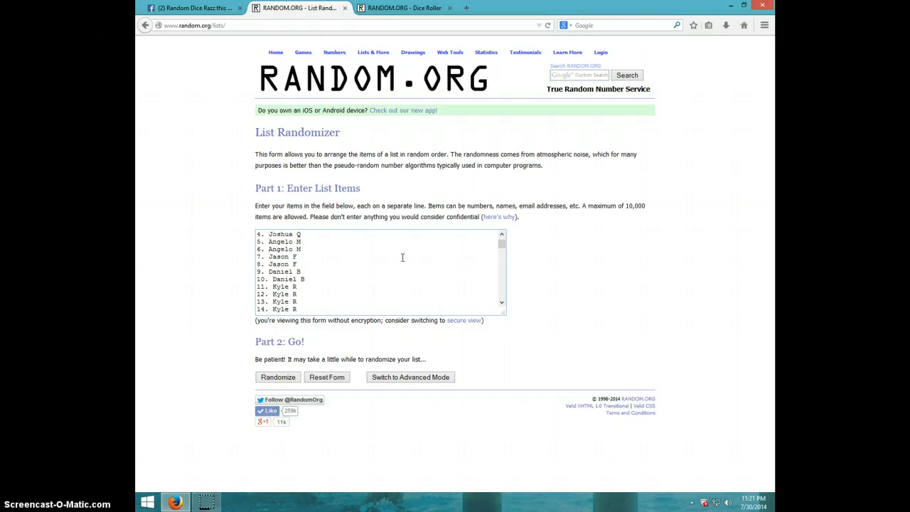
scroll("down", 3)
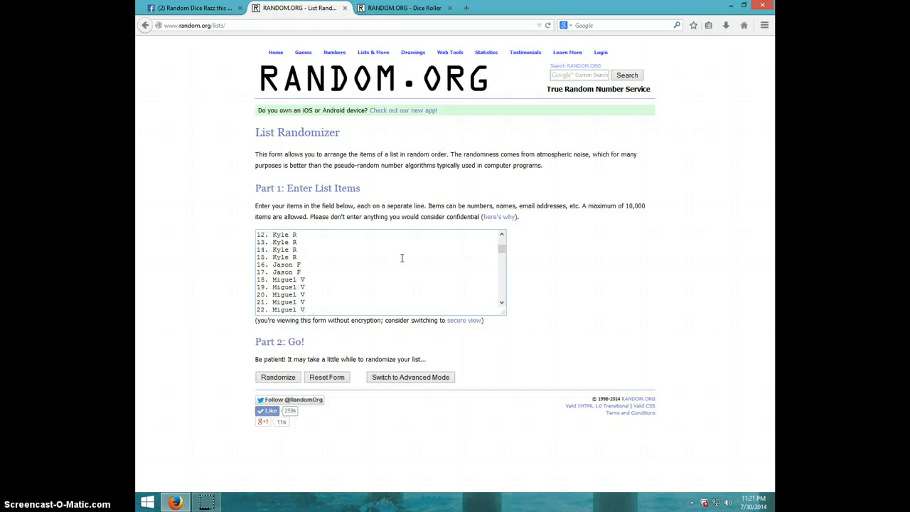
scroll("down", 3)
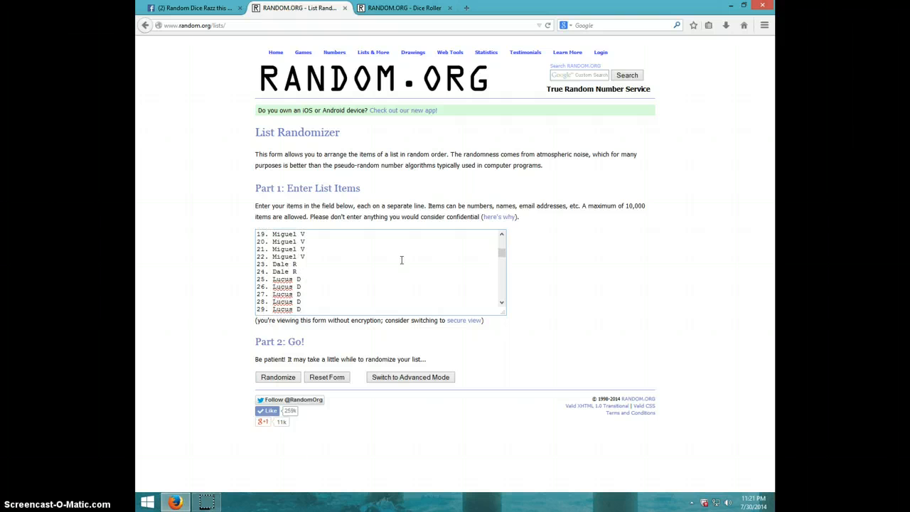
scroll("down", 3)
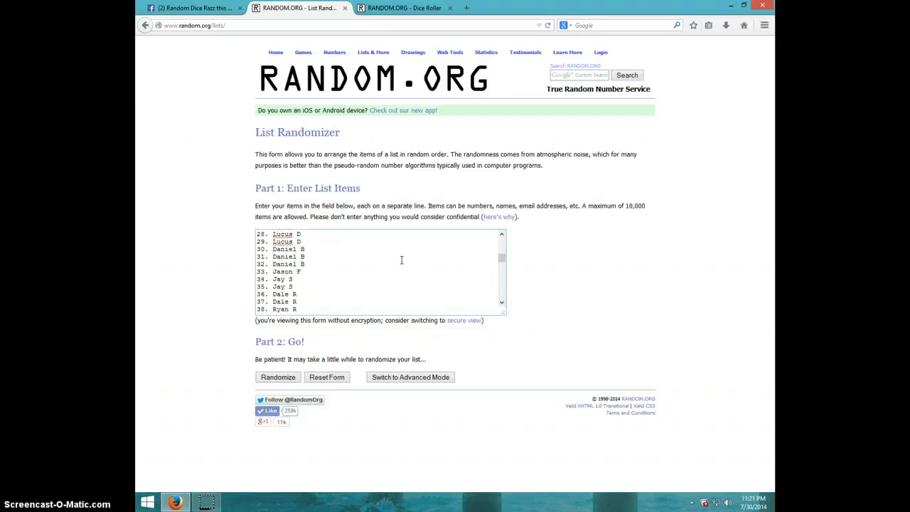
scroll("down", 3)
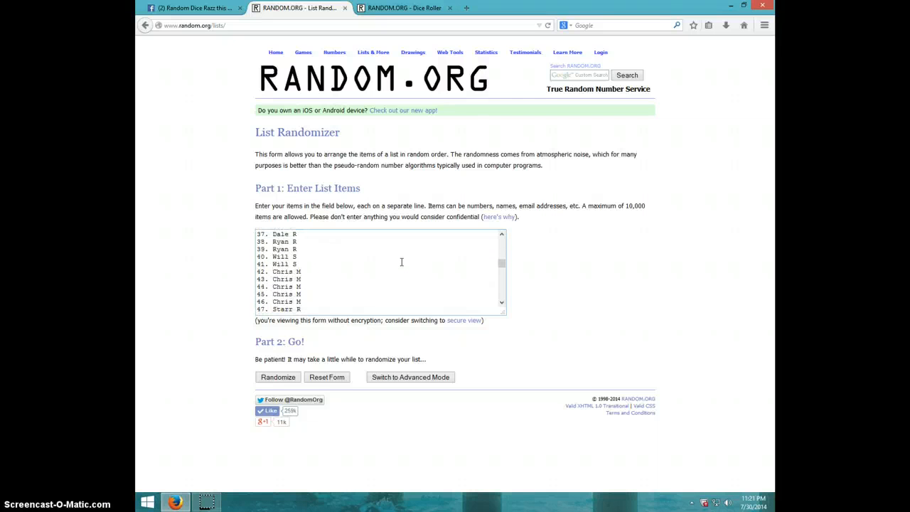
scroll("down", 3)
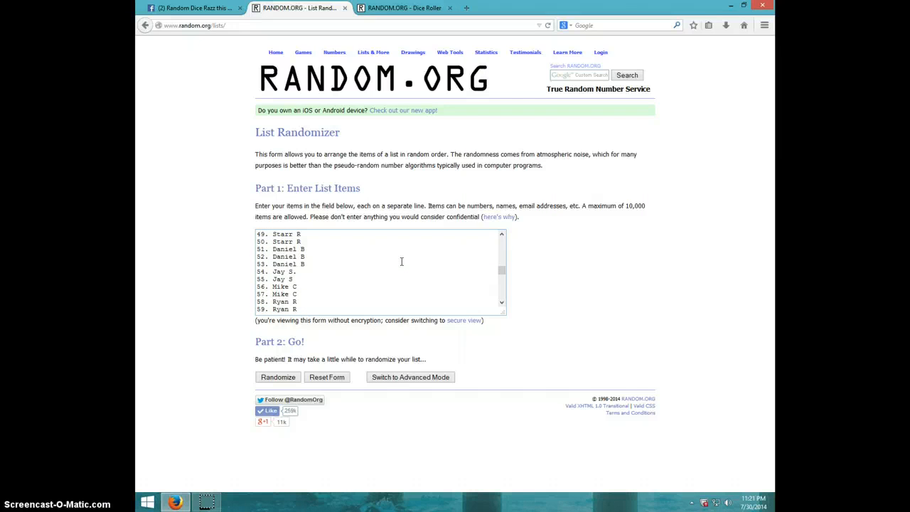
scroll("down", 3)
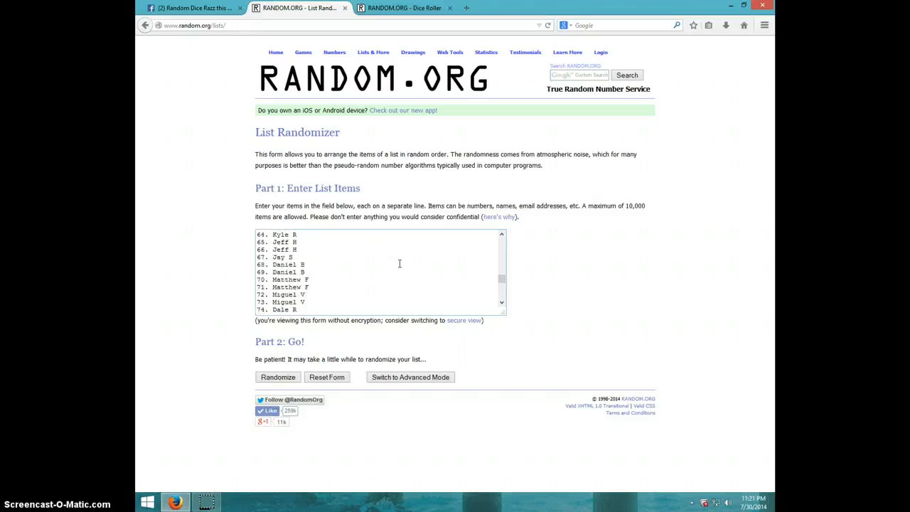
scroll("down", 3)
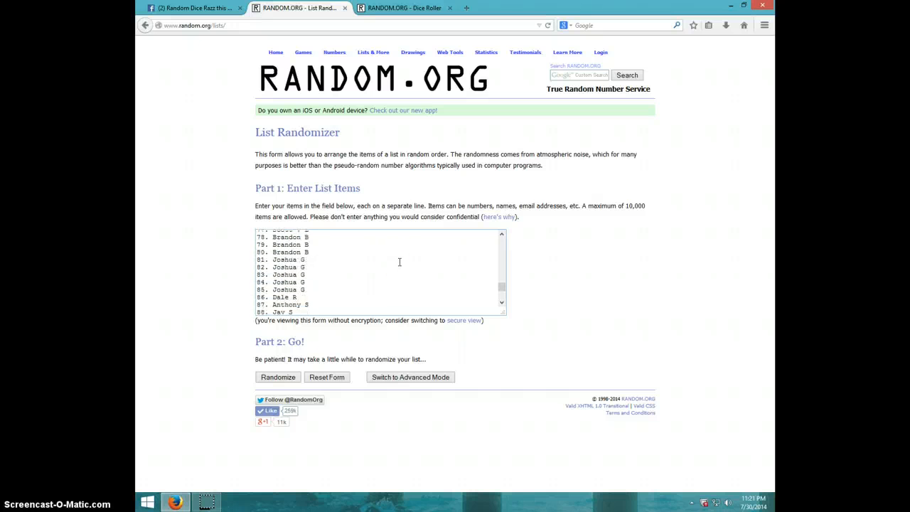
scroll("down", 3)
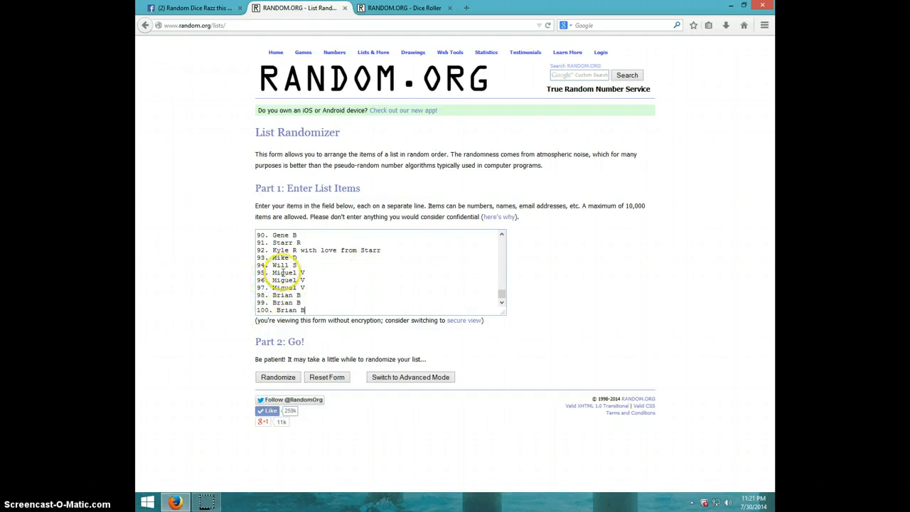
- Recheck the dice roll and the clock, then randomize the 100-spot list
left_click(403, 8)
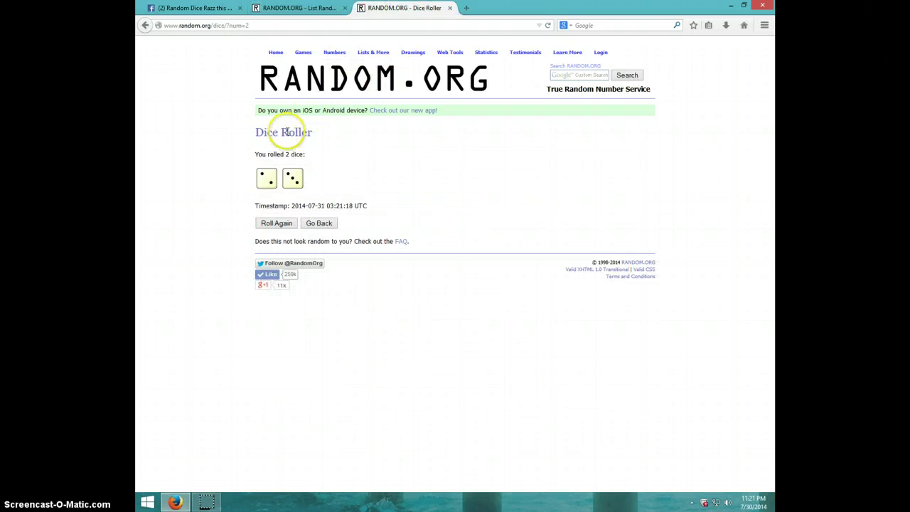
left_click(299, 8)
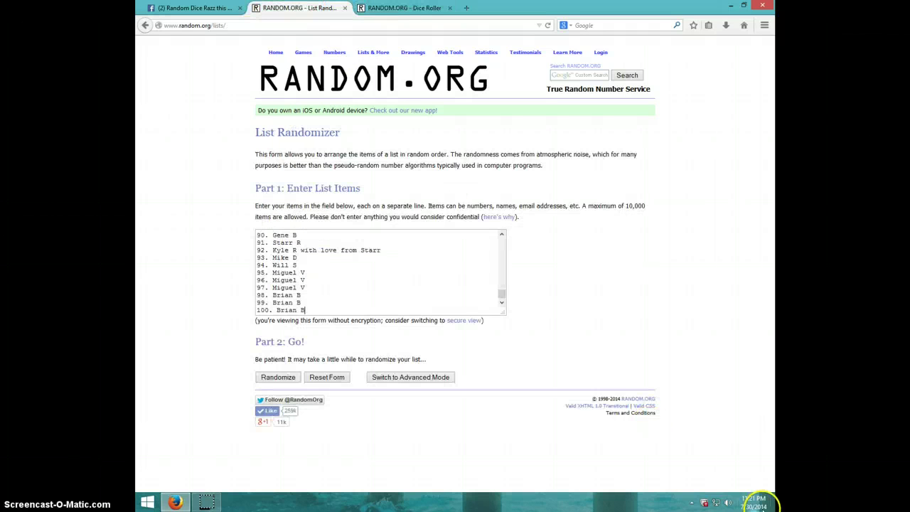
left_click(753, 505)
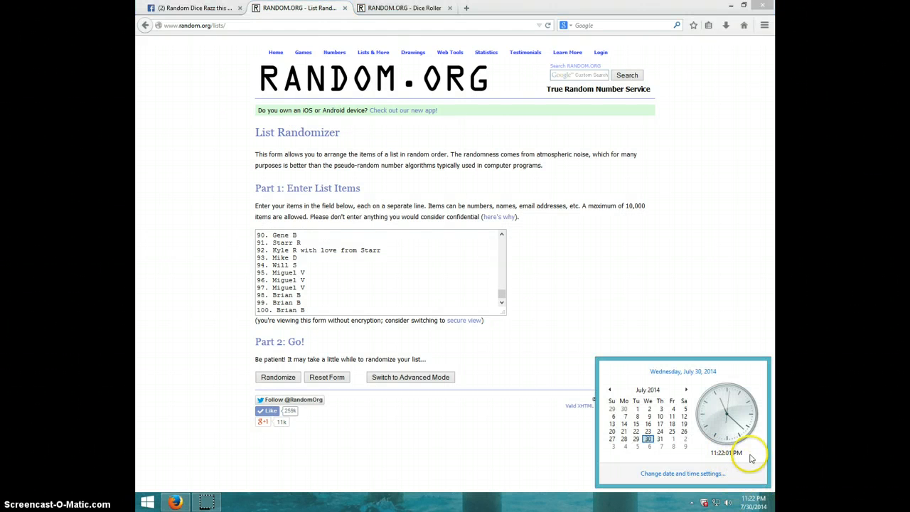
left_click(277, 376)
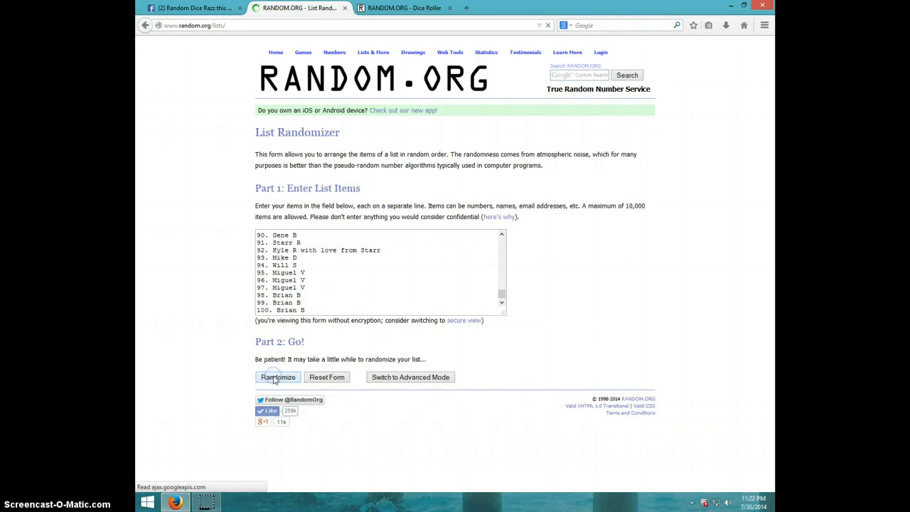
- Reshuffle the 100-spot list with Again until it has four shuffles, then show the time
left_click(277, 377)
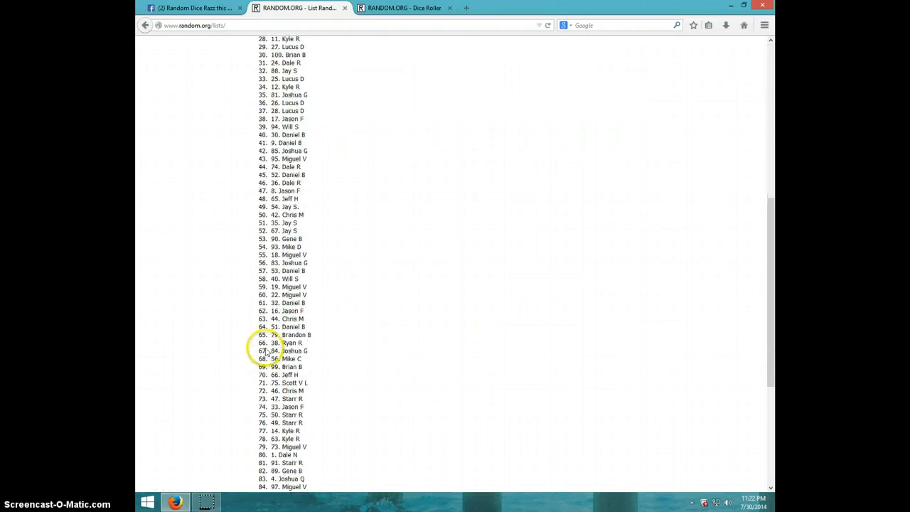
scroll("down", 3)
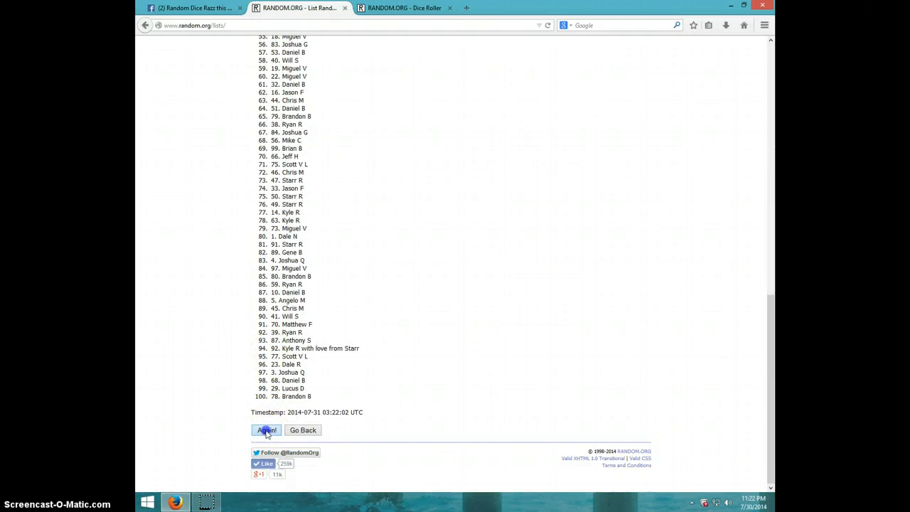
left_click(266, 429)
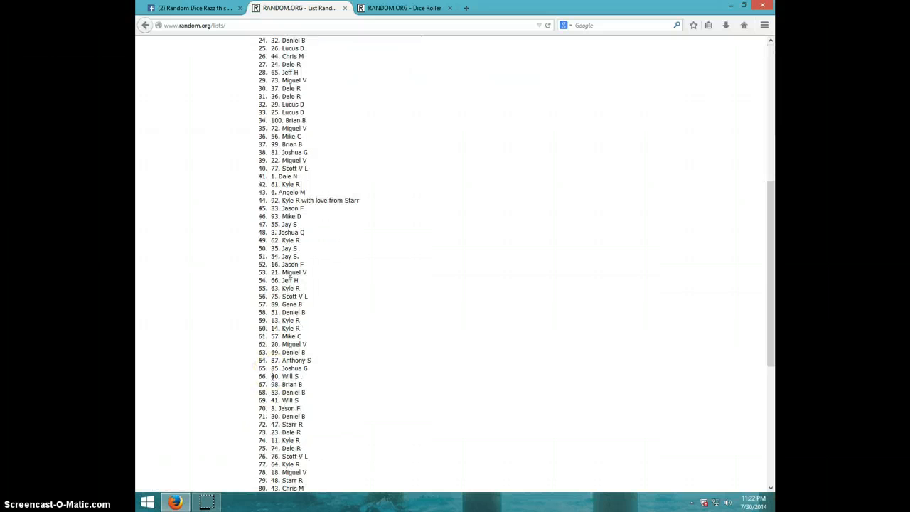
scroll("up", 3)
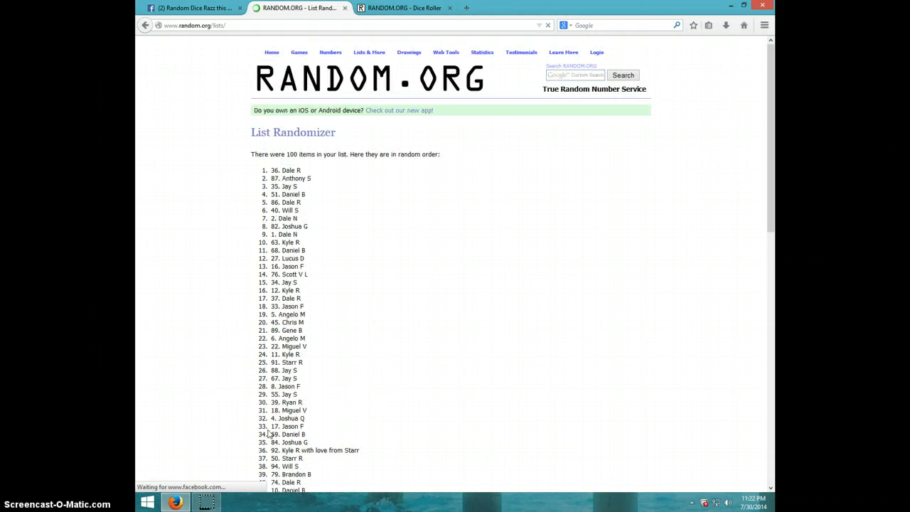
scroll("down", 3)
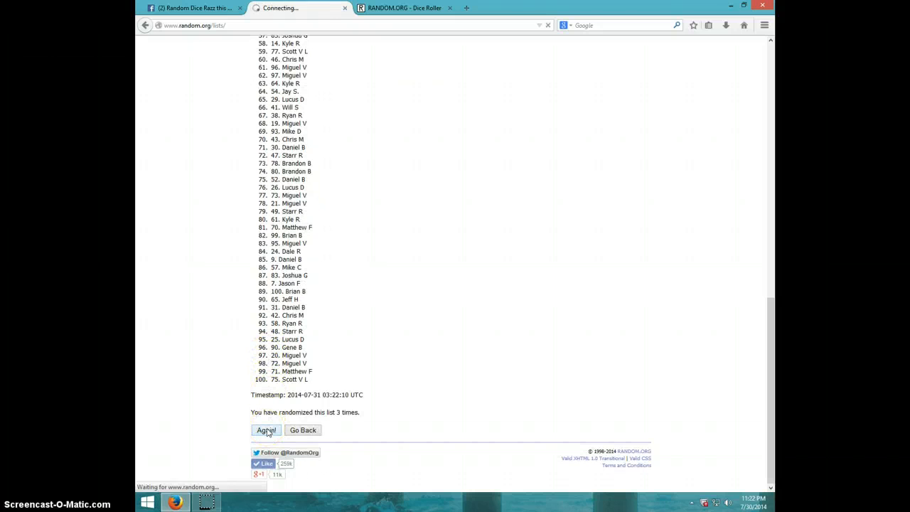
left_click(266, 430)
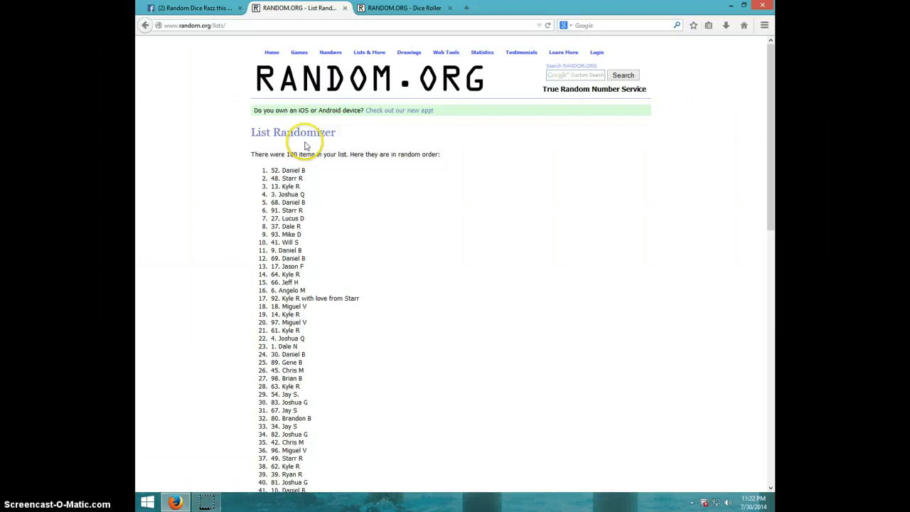
scroll("down", 3)
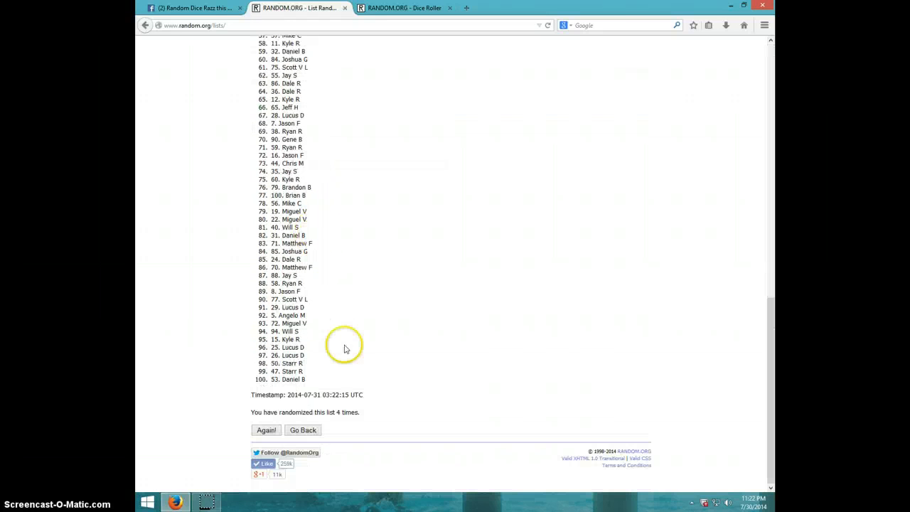
mouse_move(398, 93)
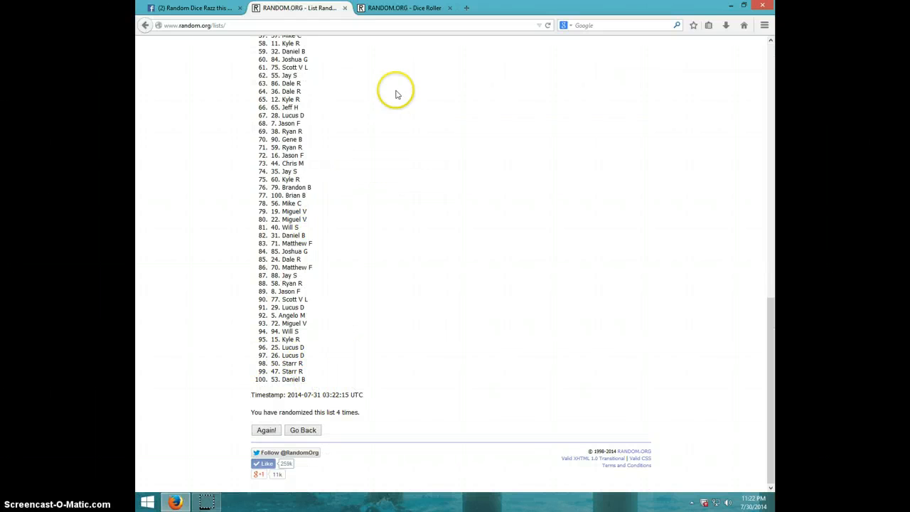
left_click(404, 7)
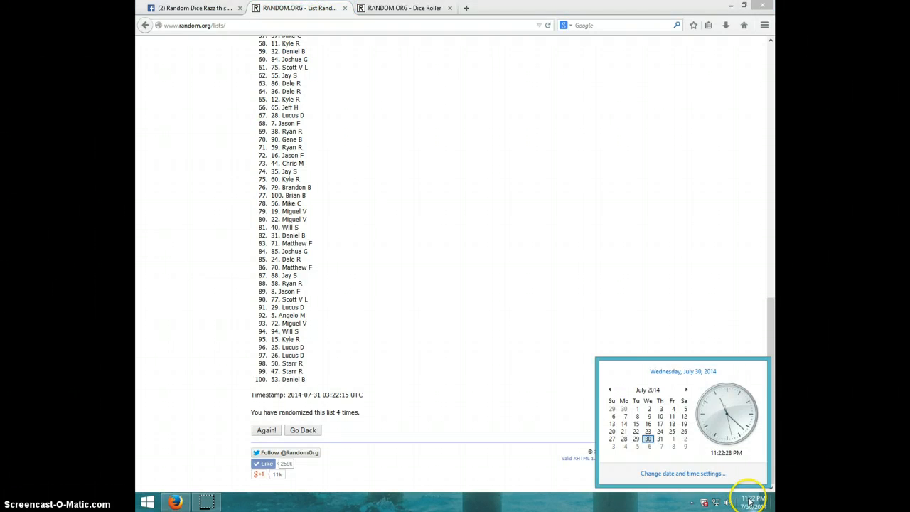
mouse_move(211, 381)
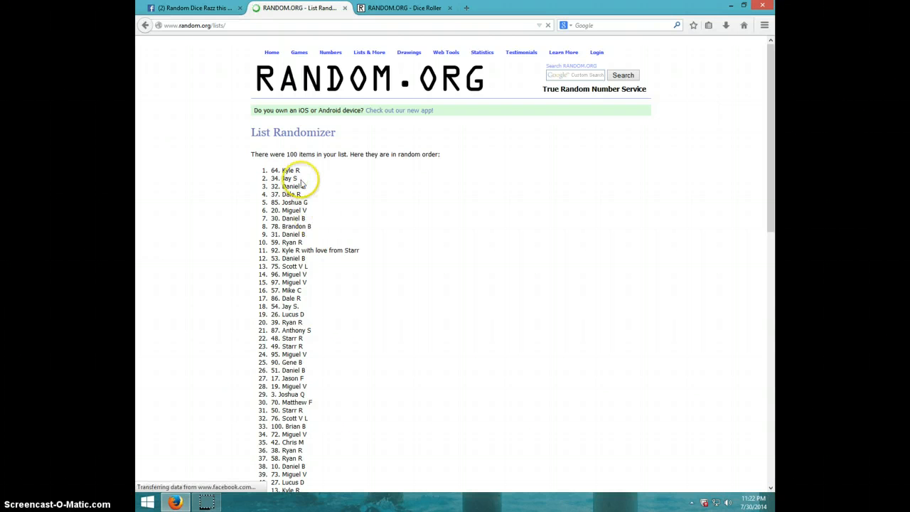
double_click(284, 170)
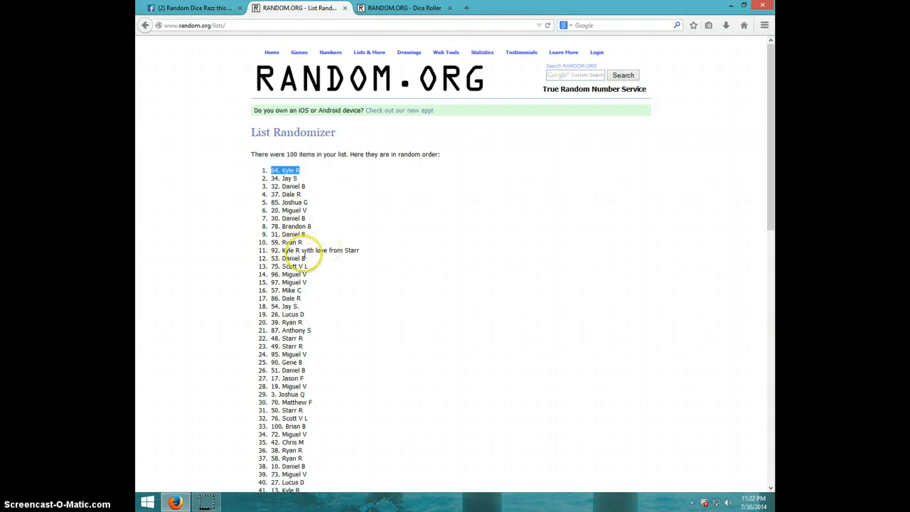
scroll("down", 3)
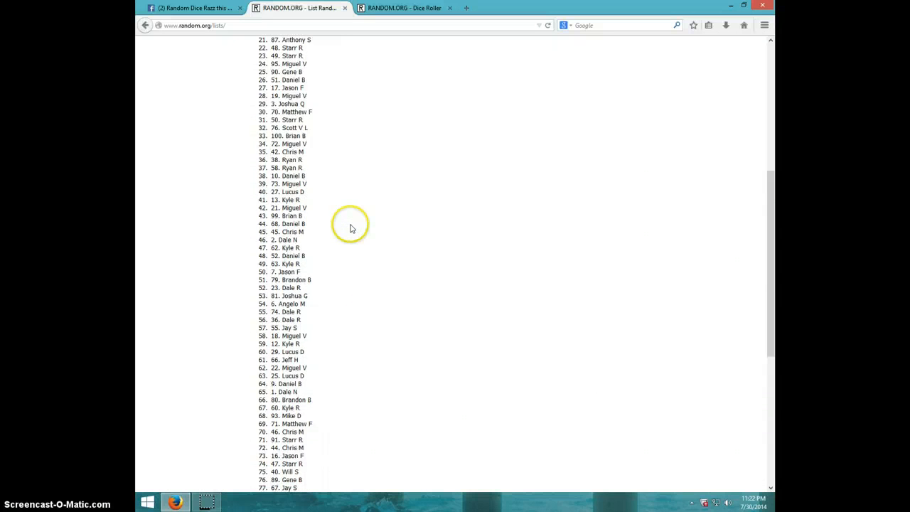
scroll("down", 3)
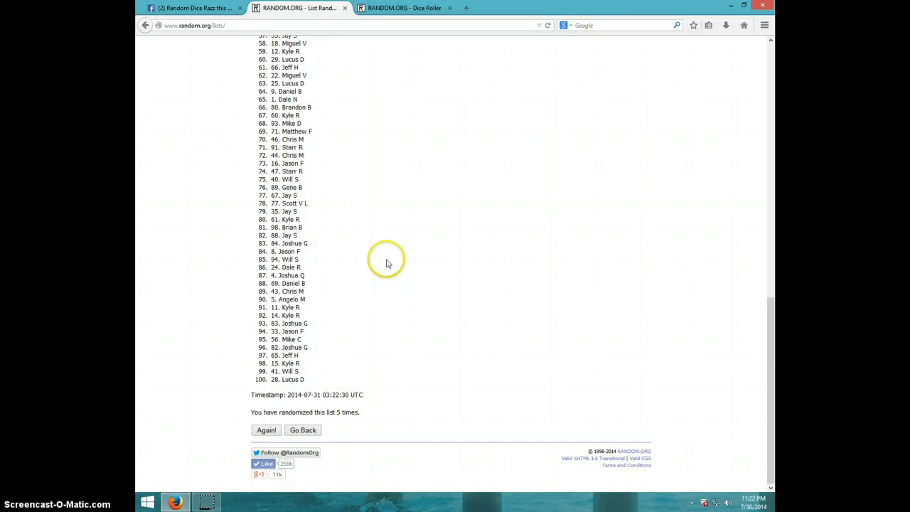
left_click(266, 429)
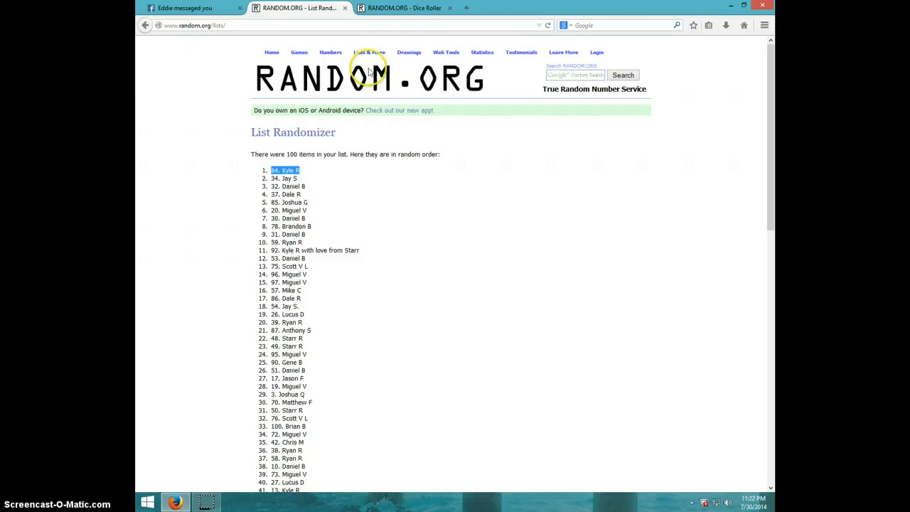
left_click(404, 8)
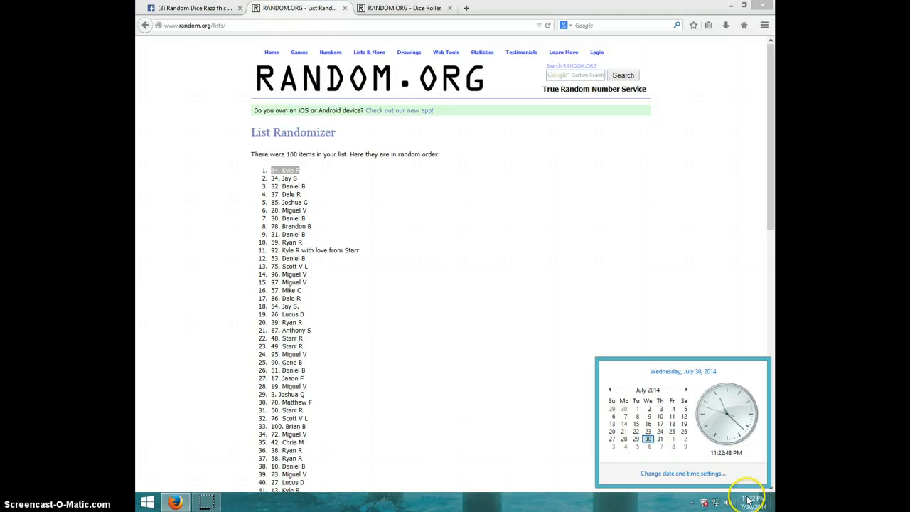
mouse_move(404, 311)
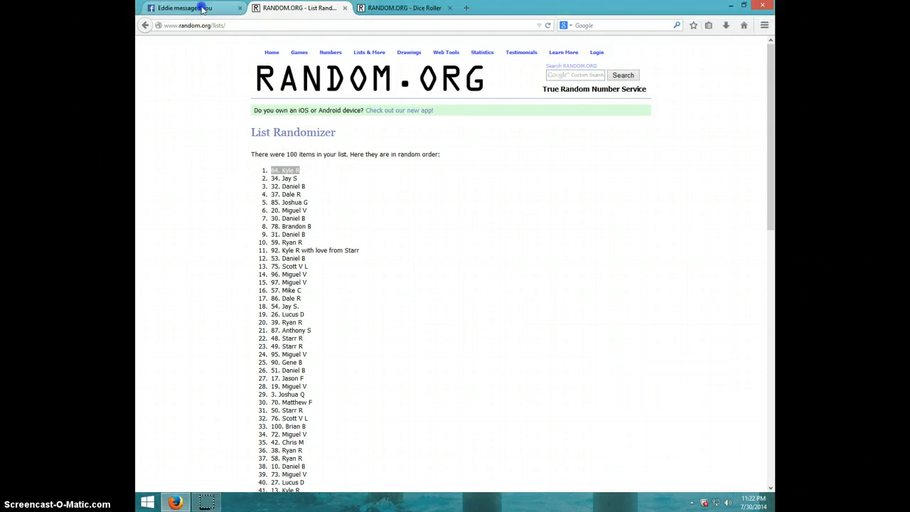
- Return to the Facebook razz thread and post a 'DONE' comment after LIVE
left_click(189, 8)
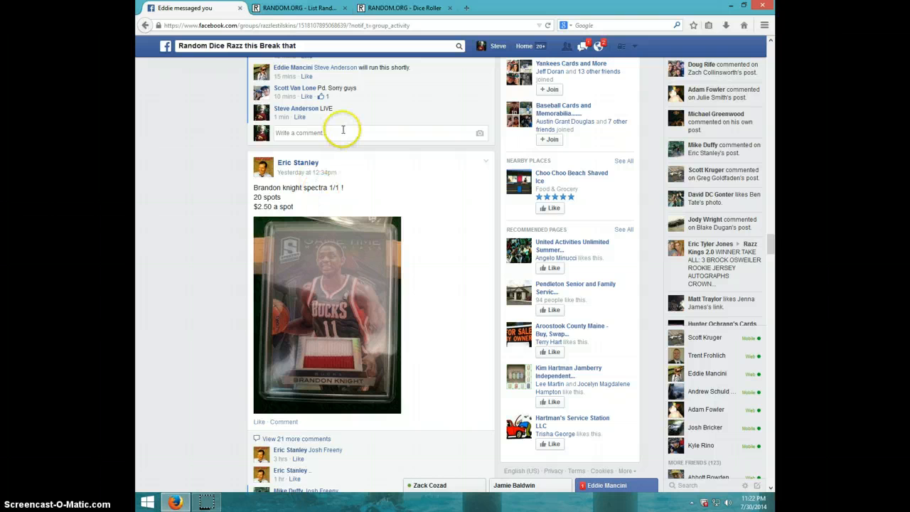
type("D")
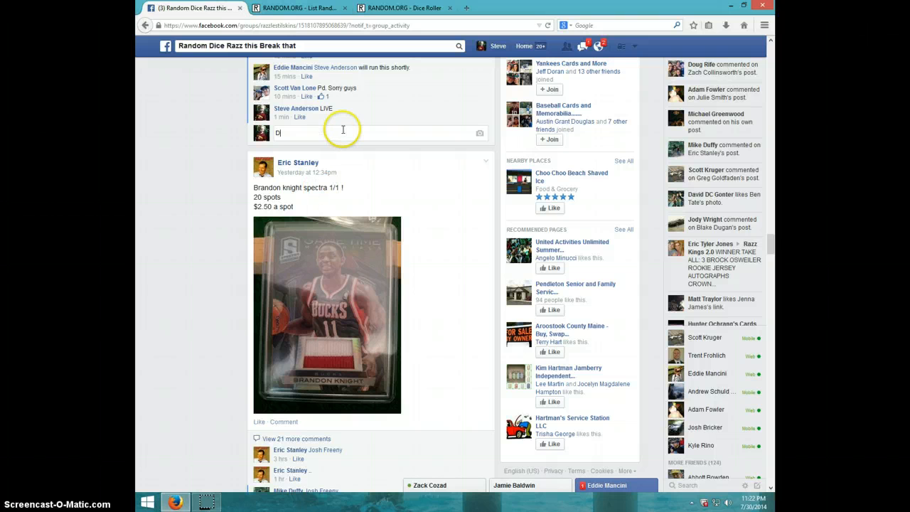
key("Return")
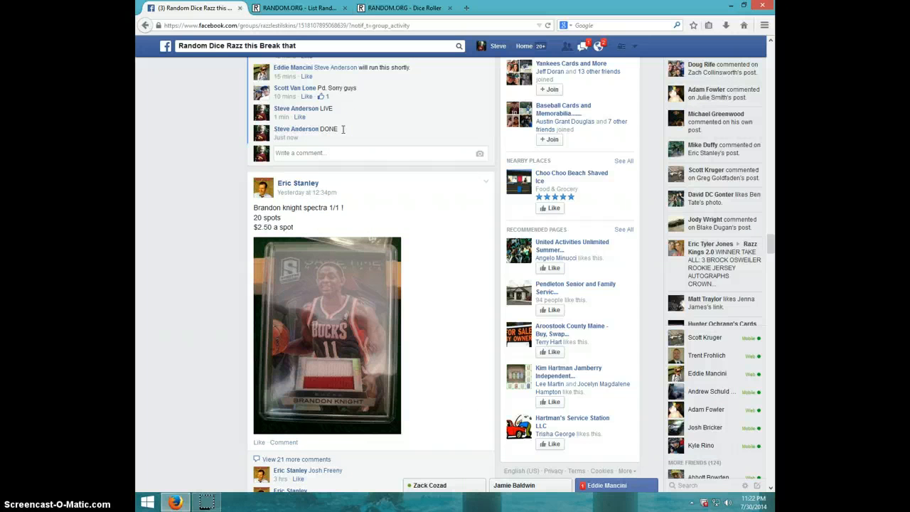